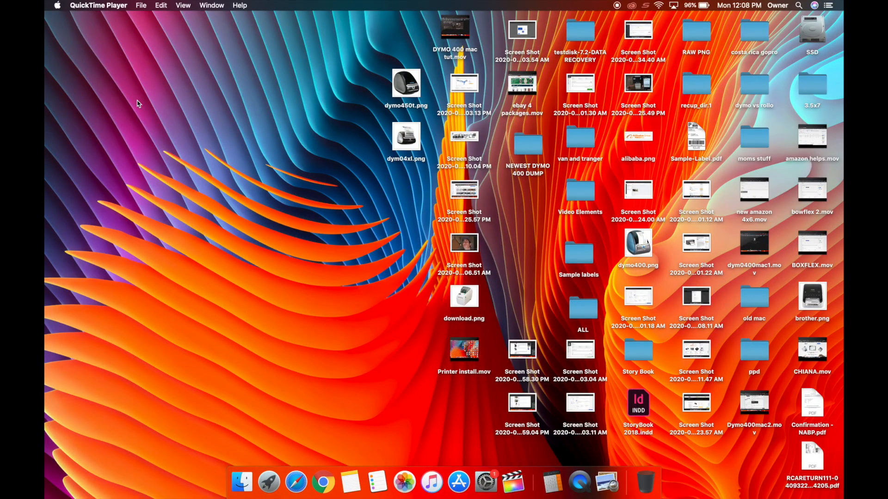
{"action": "mouse_move", "coordinate": [788, 3]}
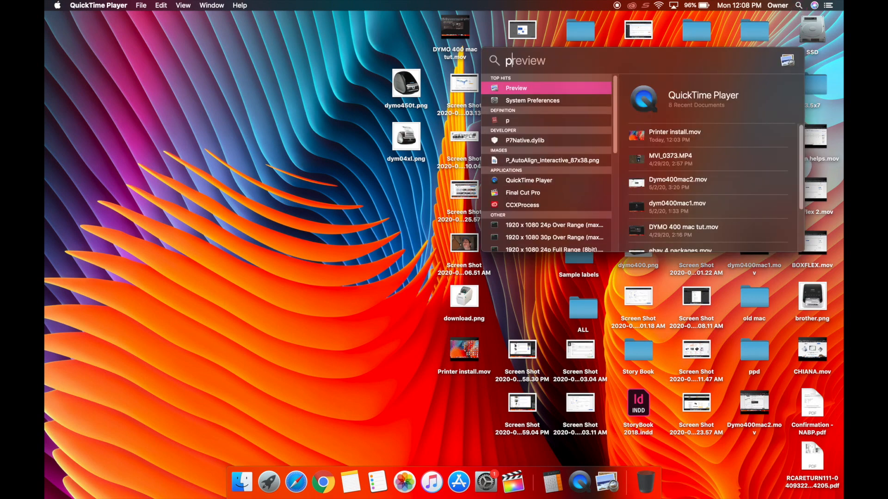
- Reach Printers & Scanners in System Preferences via a Spotlight search
{"action": "type", "text": "printers & Scanners"}
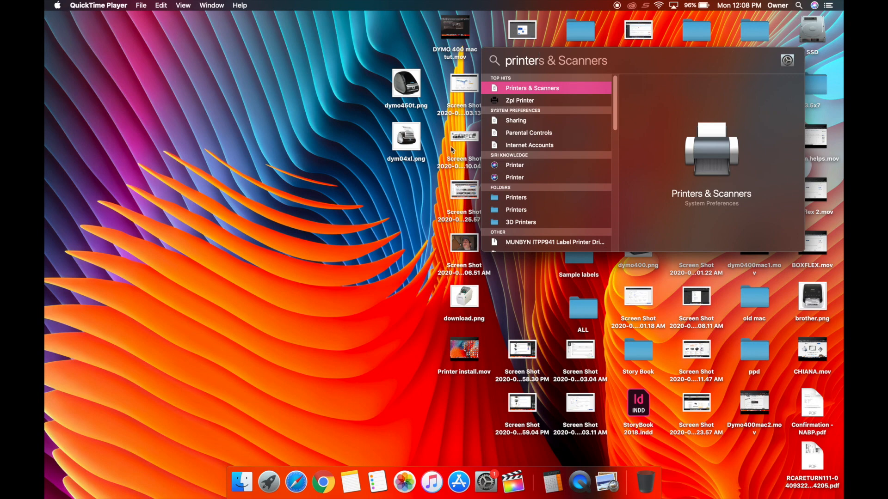
{"action": "left_click", "coordinate": [483, 483]}
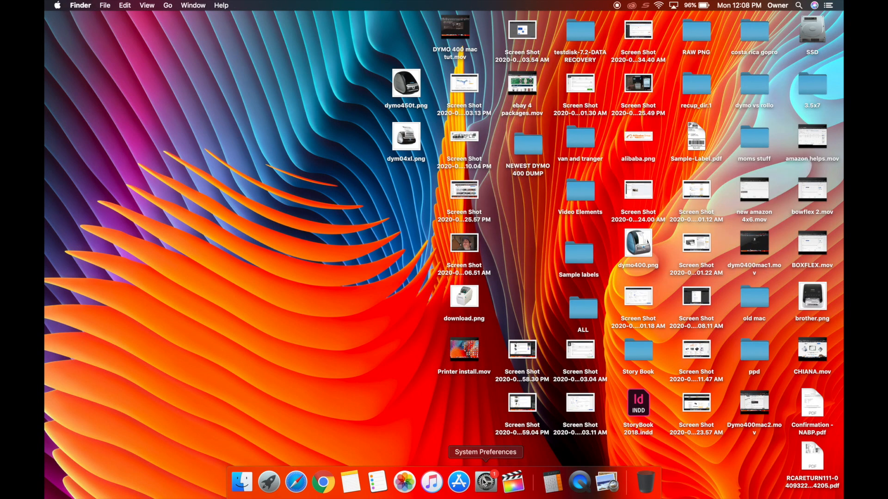
{"action": "left_click", "coordinate": [484, 482]}
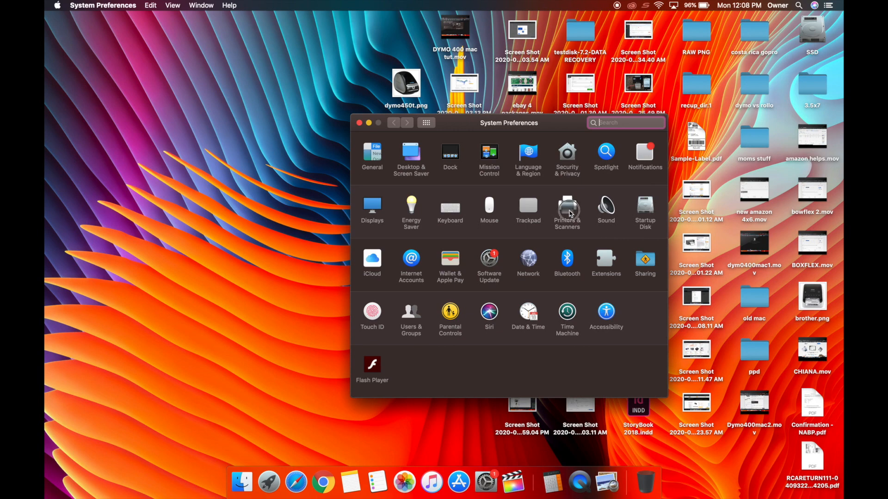
{"action": "left_click", "coordinate": [567, 208]}
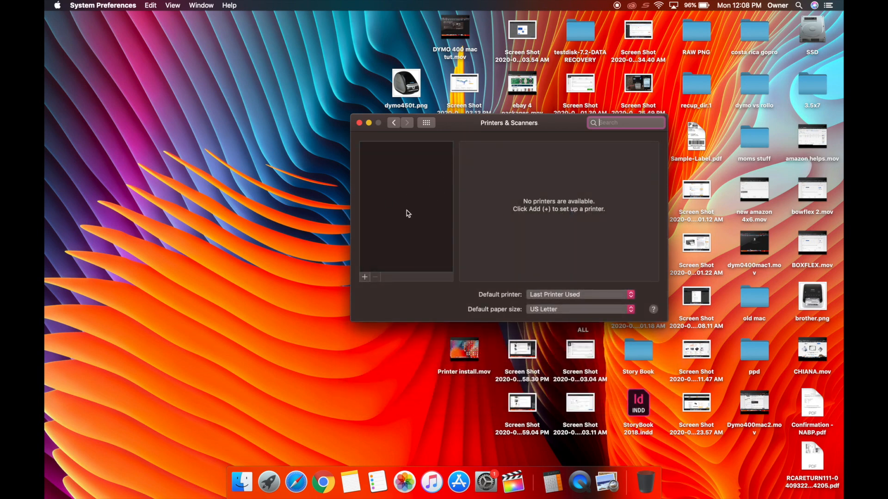
{"action": "mouse_move", "coordinate": [496, 209]}
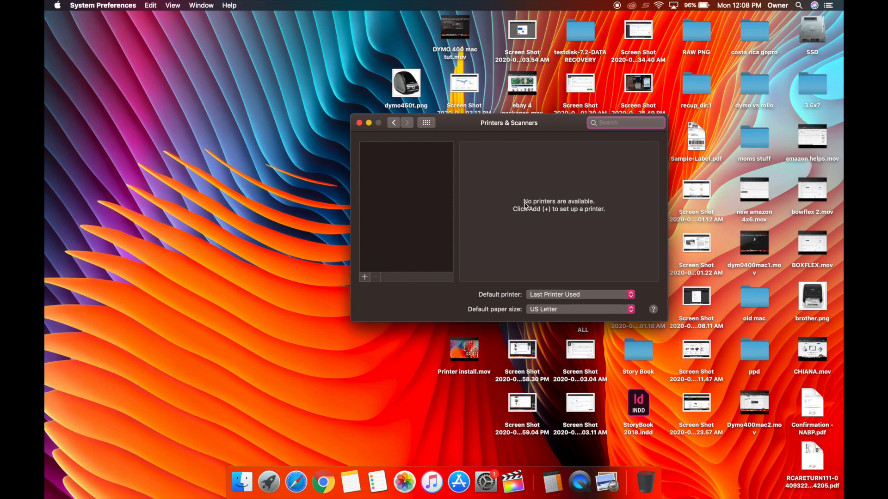
{"action": "mouse_move", "coordinate": [410, 261]}
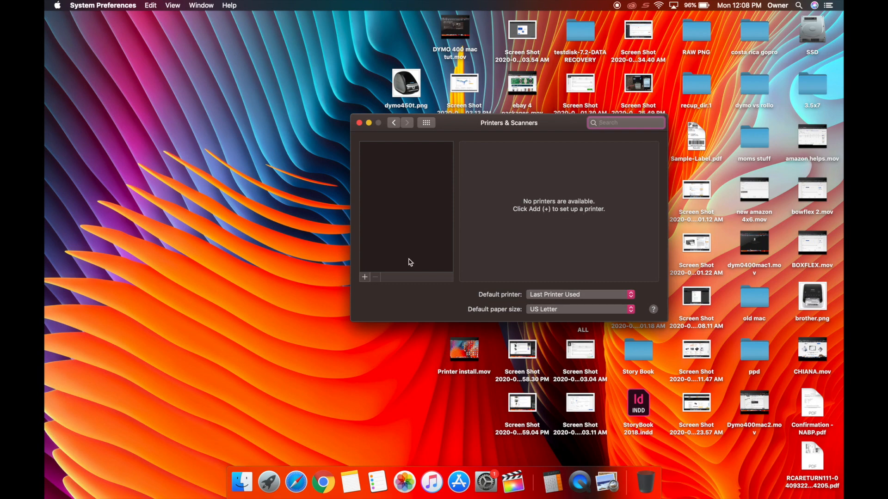
- Start adding the Zebra LP2824 and bring up the Select Software driver list
{"action": "left_click", "coordinate": [365, 277]}
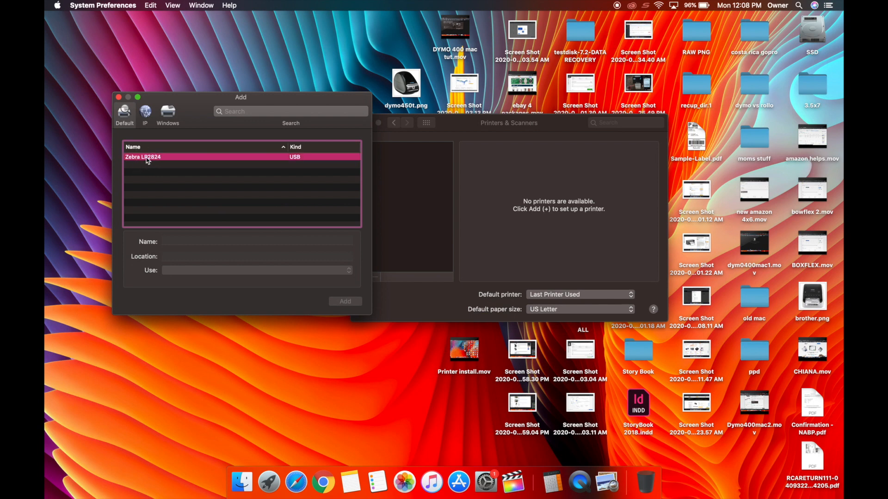
{"action": "mouse_move", "coordinate": [183, 264]}
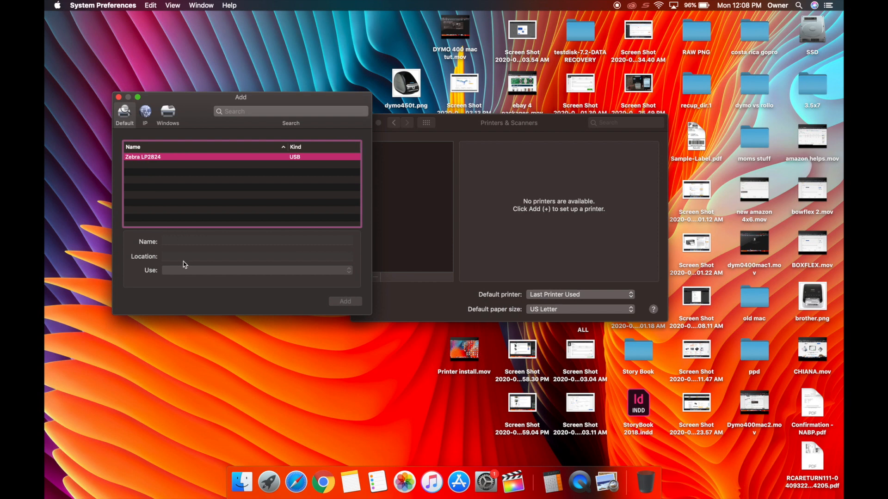
{"action": "left_click", "coordinate": [141, 157]}
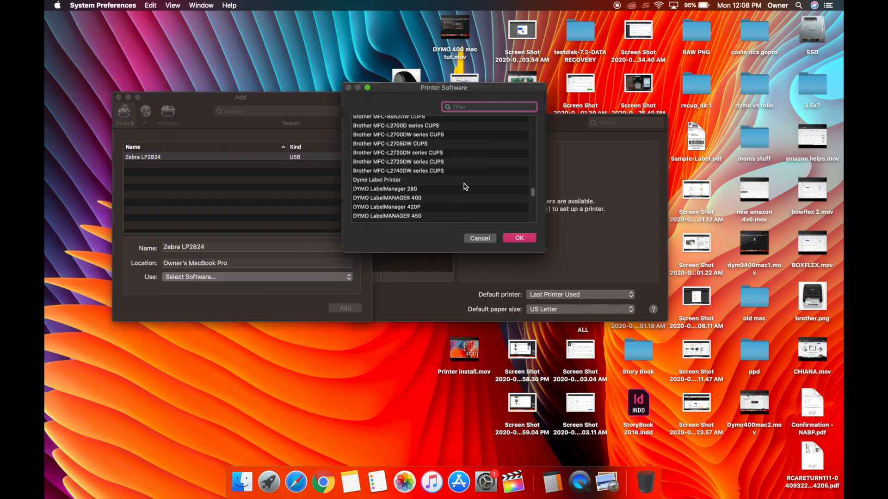
- Filter the software list by 'zeb' and choose the Zebra EPL2 Label Printer driver
{"action": "type", "text": "zeb"}
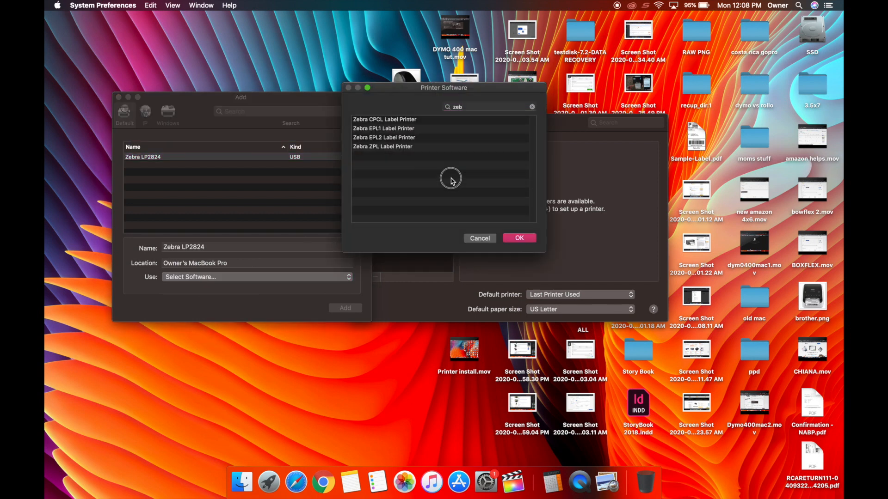
{"action": "left_click", "coordinate": [383, 127]}
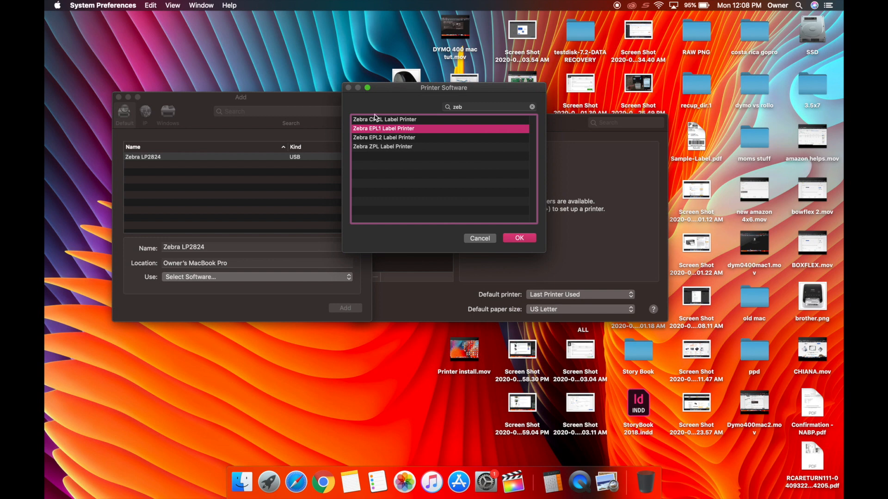
{"action": "left_click", "coordinate": [383, 137]}
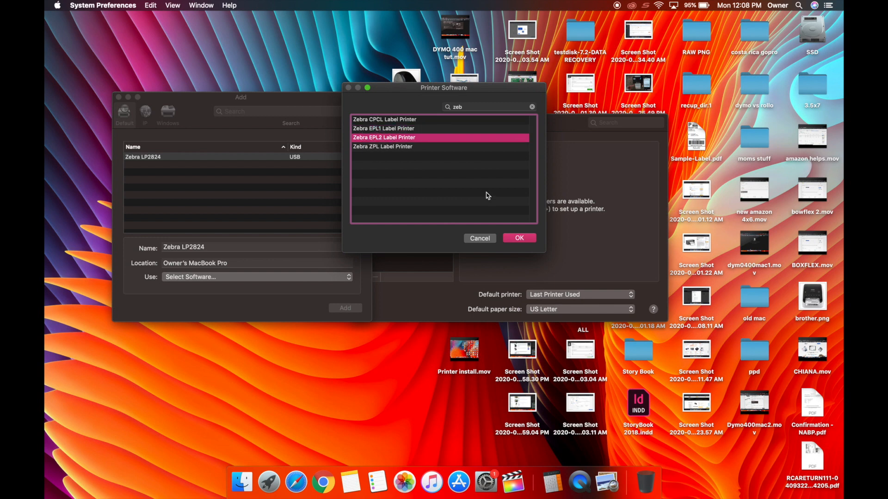
{"action": "left_click", "coordinate": [518, 237]}
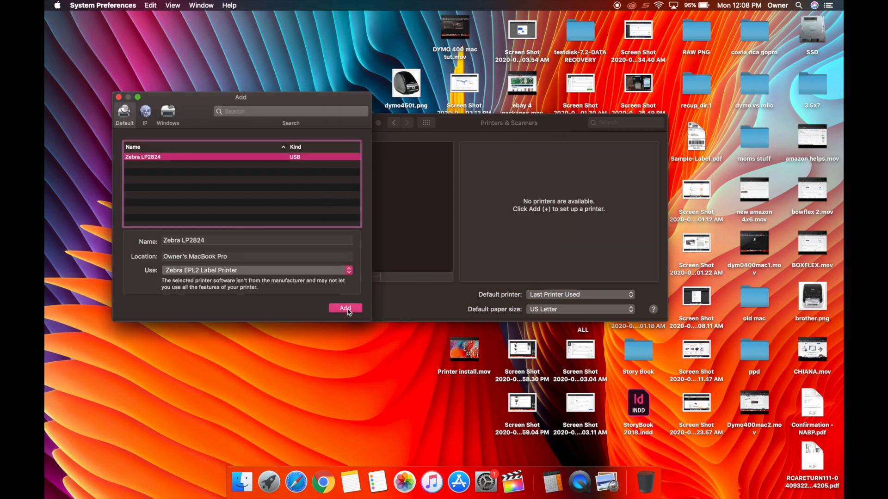
- Add the Zebra LP2824 and view its details in the printer list, now idle
{"action": "left_click", "coordinate": [345, 308]}
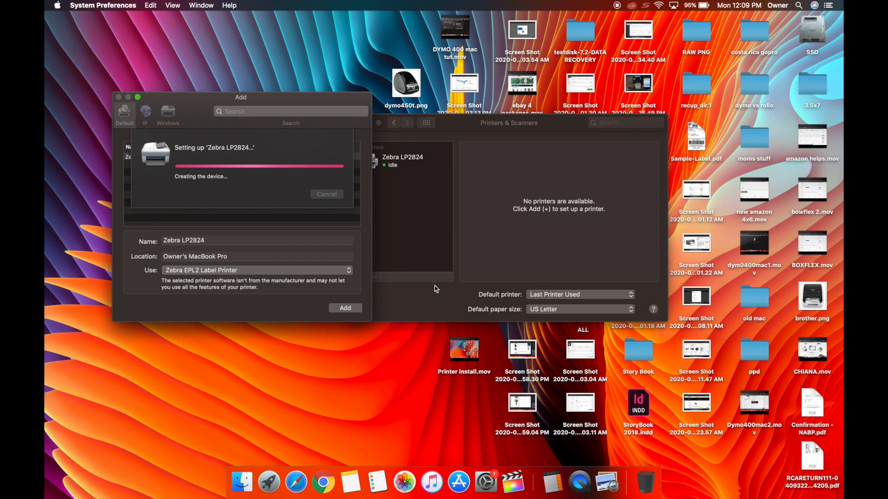
{"action": "left_click", "coordinate": [345, 308]}
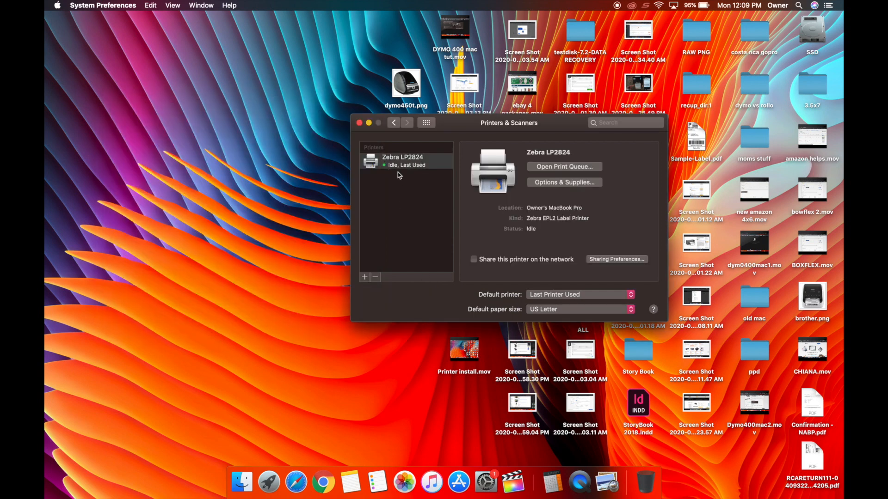
{"action": "mouse_move", "coordinate": [519, 226]}
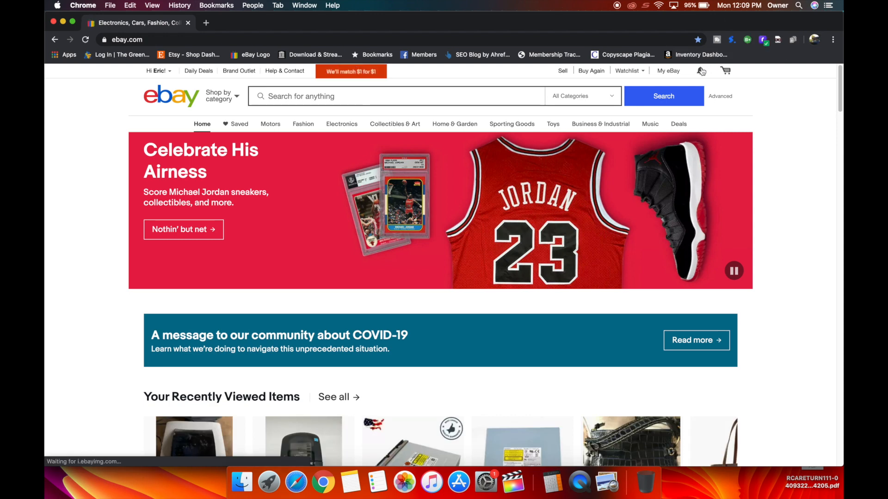
- Navigate from My eBay to the shipping labels printing preferences page
{"action": "left_click", "coordinate": [668, 71]}
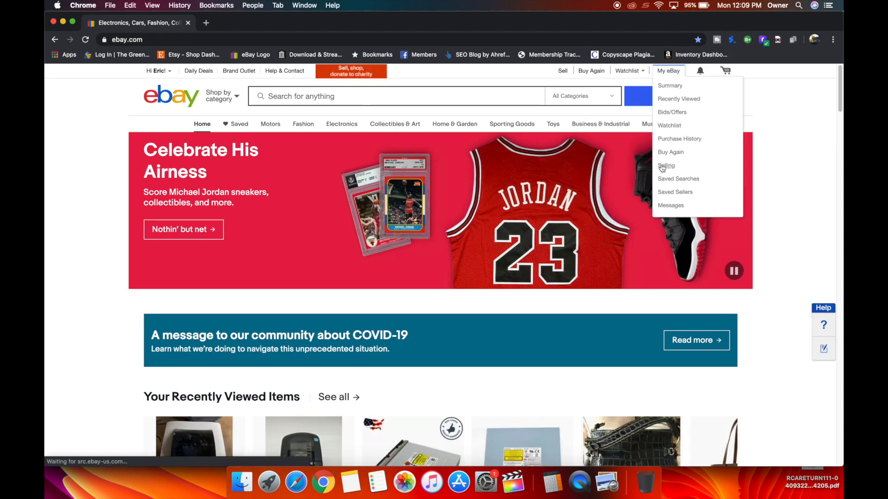
{"action": "left_click", "coordinate": [666, 166]}
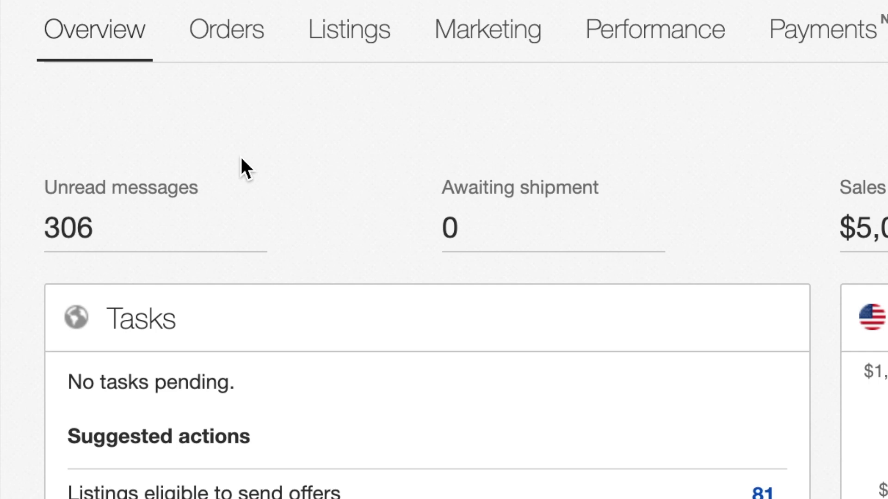
{"action": "left_click", "coordinate": [226, 29]}
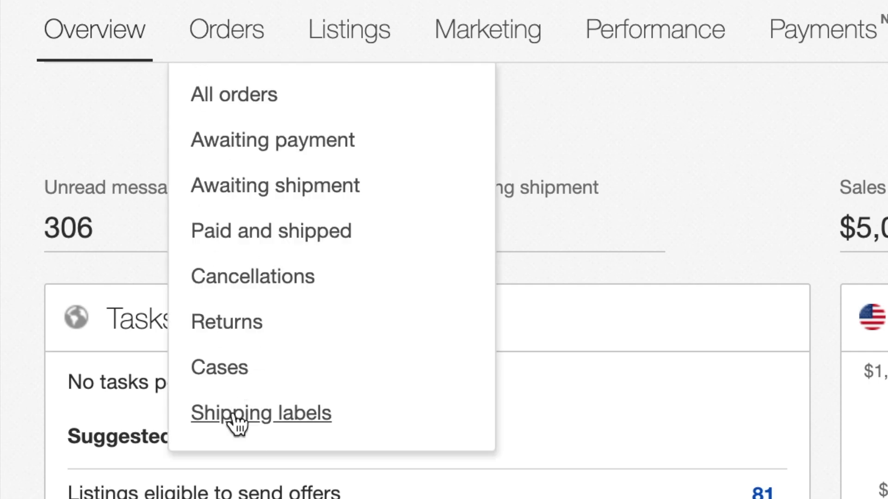
{"action": "left_click", "coordinate": [261, 412]}
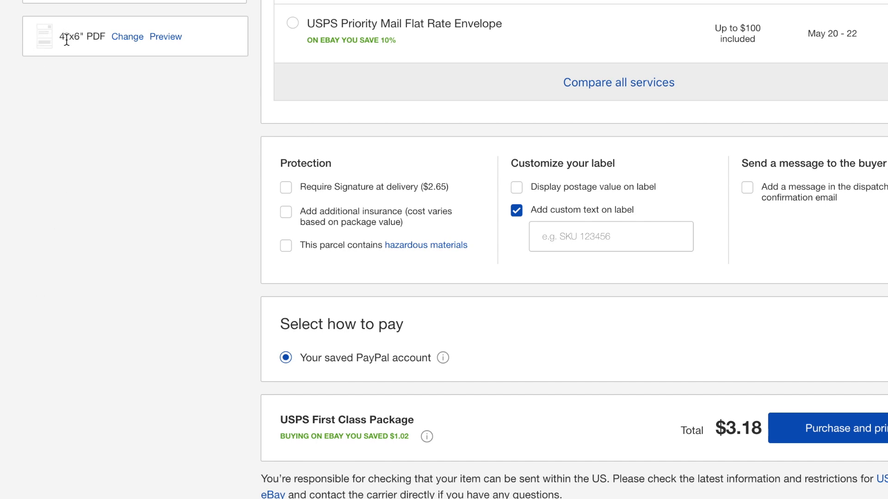
- Switch the PDF label format from 4x6 to 2x7 and preview the sample label
{"action": "left_click", "coordinate": [126, 36]}
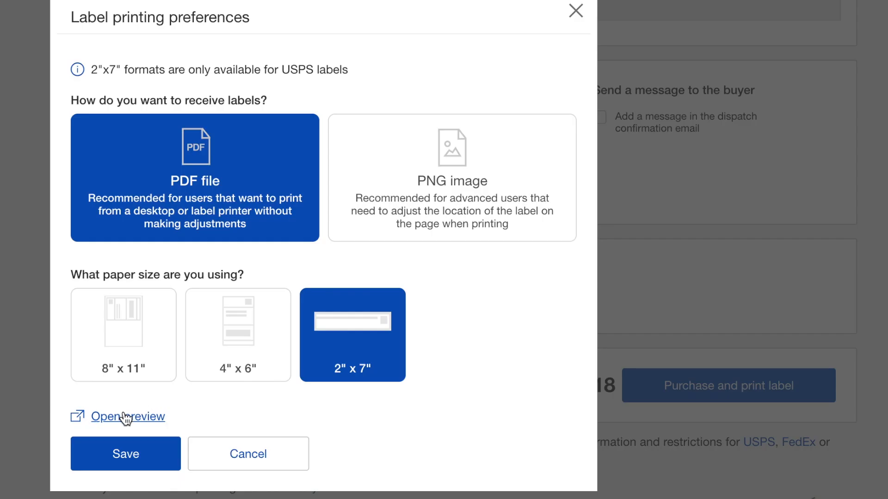
{"action": "left_click", "coordinate": [127, 417]}
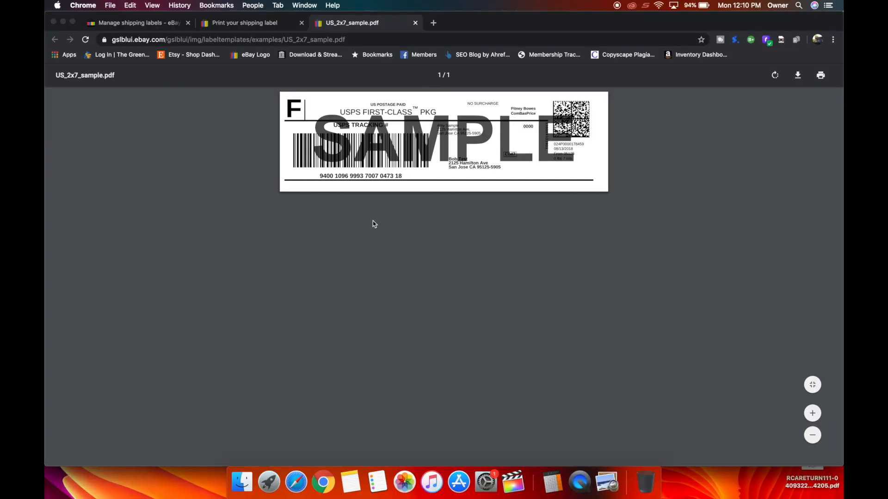
- Print the sample label to the Zebra LP2824, check the 4x5 paper size, and move to the system dialog
{"action": "left_click", "coordinate": [820, 75]}
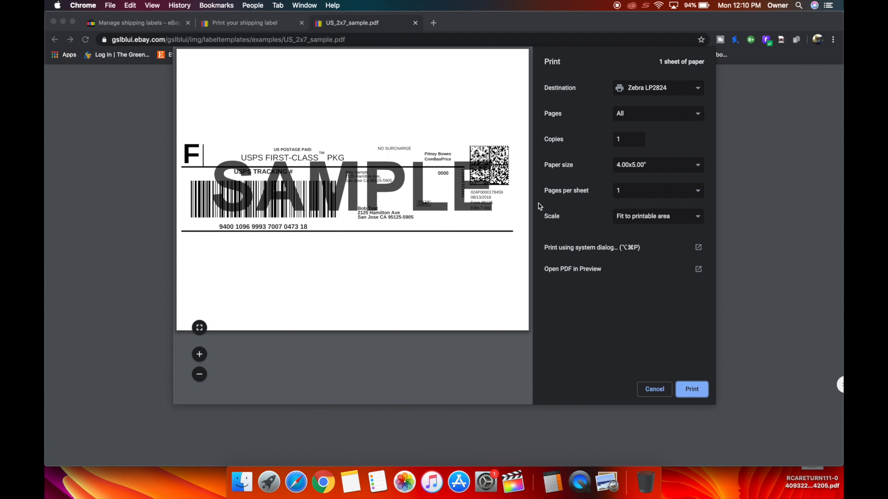
{"action": "mouse_move", "coordinate": [580, 183]}
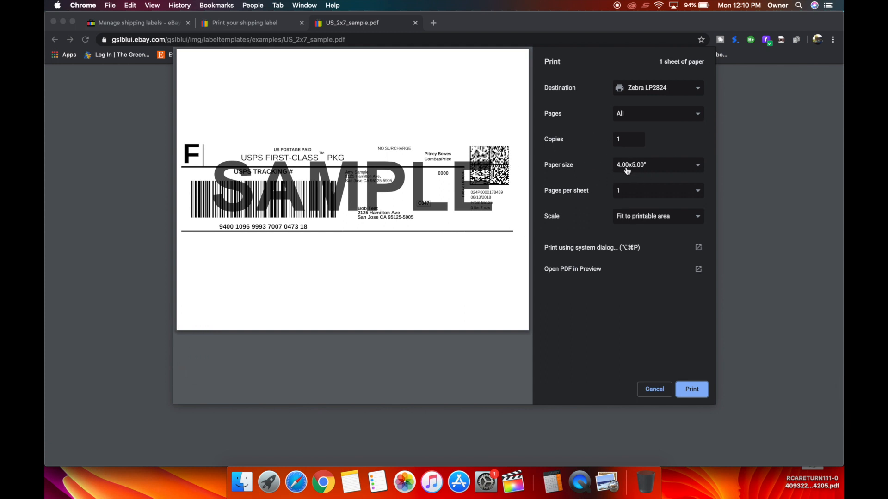
{"action": "left_click", "coordinate": [657, 165]}
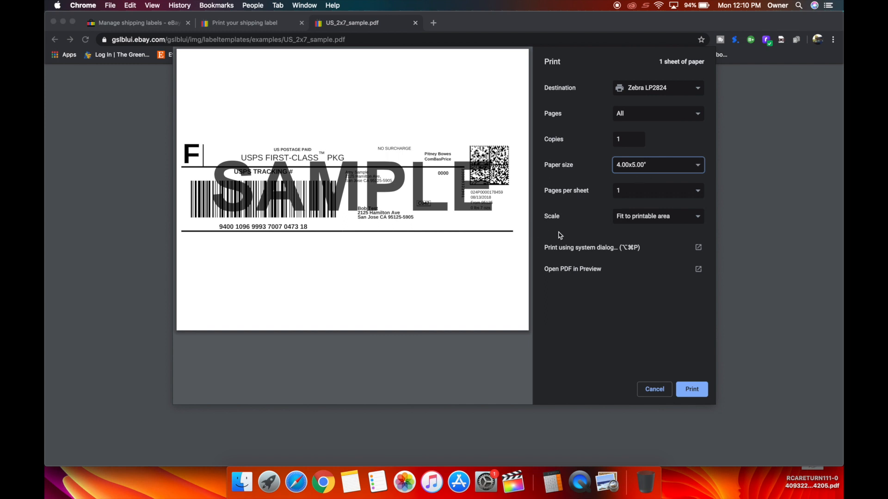
{"action": "left_click", "coordinate": [581, 248]}
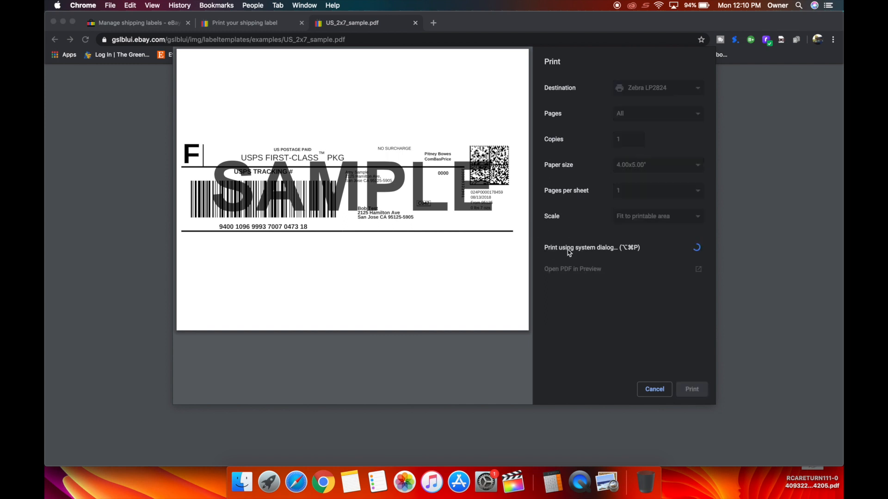
- In Manage Custom Sizes, define a 2.31 by 7.5 inch paper size with zero margins
{"action": "left_click", "coordinate": [580, 248]}
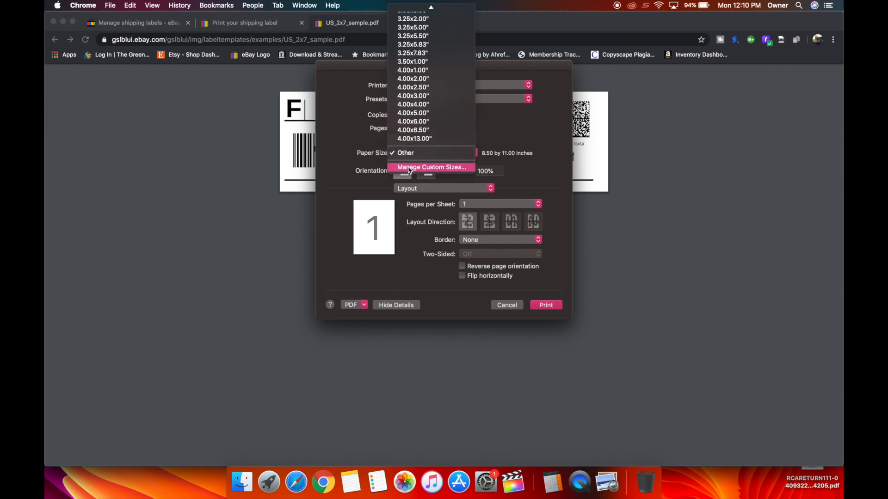
{"action": "left_click", "coordinate": [431, 168]}
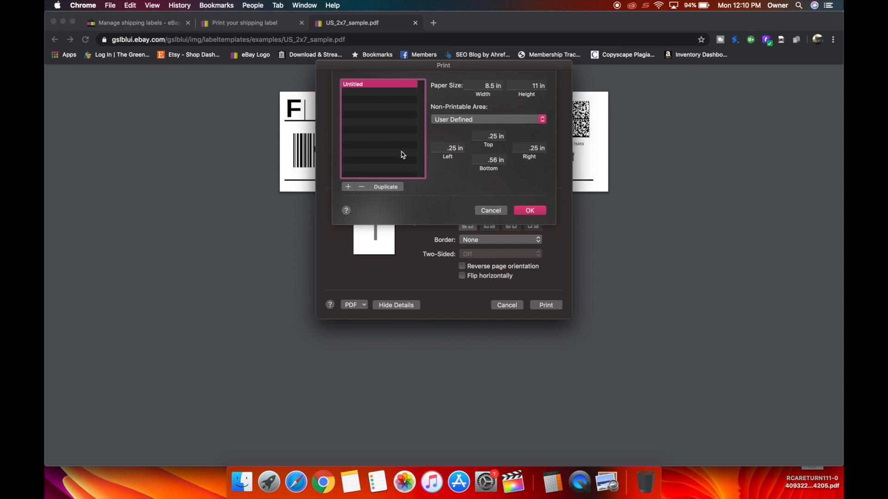
{"action": "left_click", "coordinate": [482, 85]}
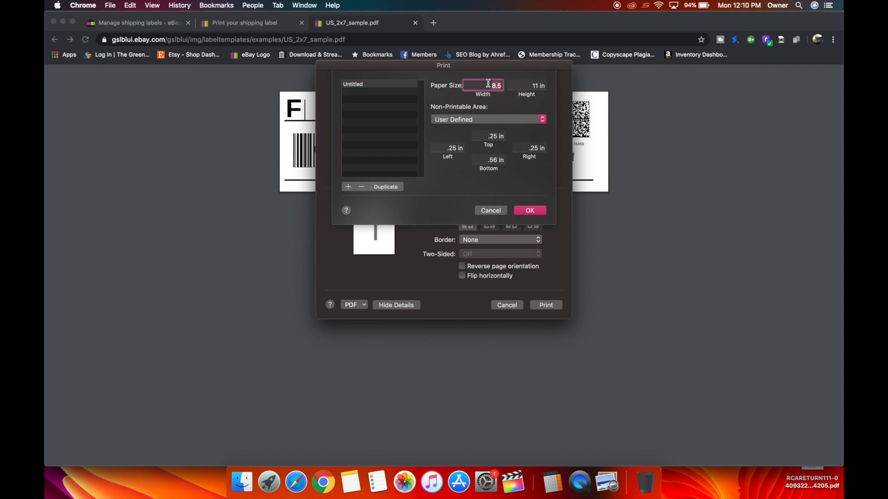
{"action": "type", "text": "2.31 in"}
{"action": "left_click", "coordinate": [527, 85]}
{"action": "type", "text": "7"}
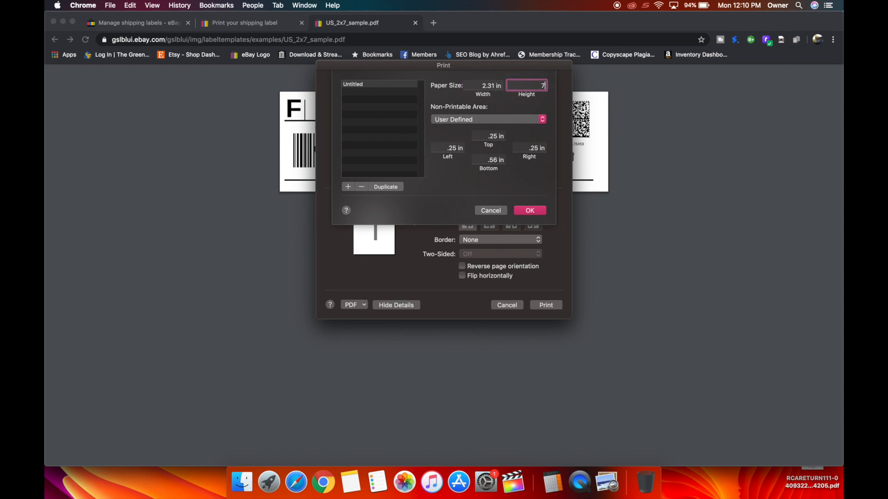
{"action": "type", "text": ".5"}
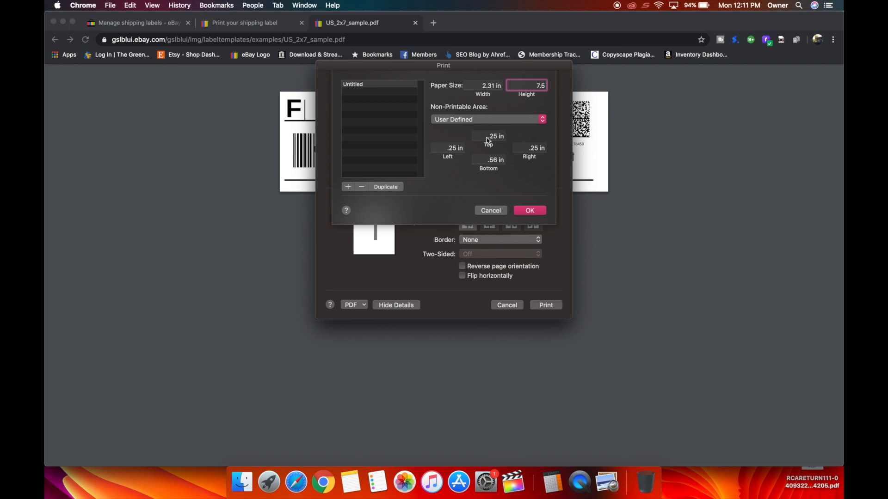
{"action": "left_click", "coordinate": [488, 136]}
{"action": "type", "text": "0"}
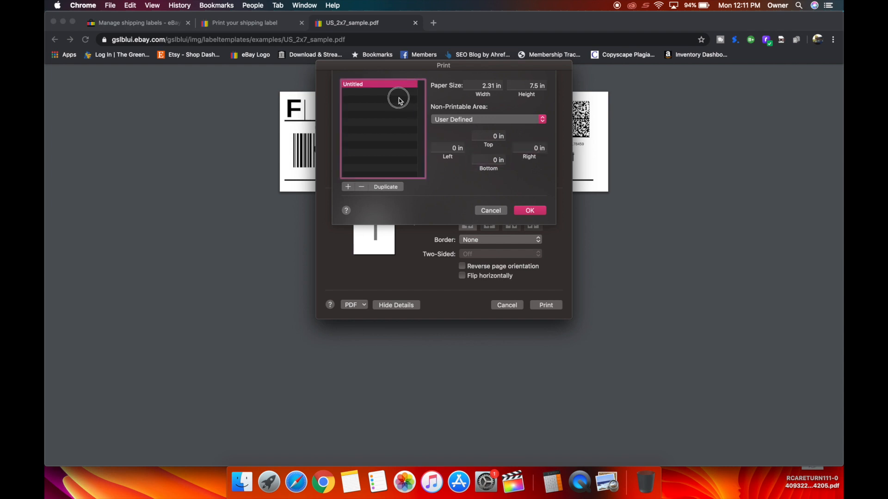
- Name the custom size '2x7', save it, and keep the label in portrait orientation
{"action": "double_click", "coordinate": [352, 84]}
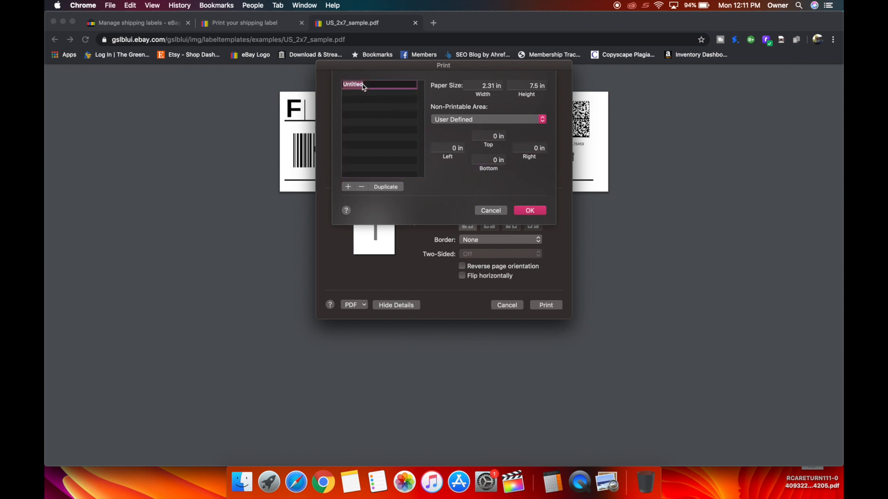
{"action": "type", "text": "2x7"}
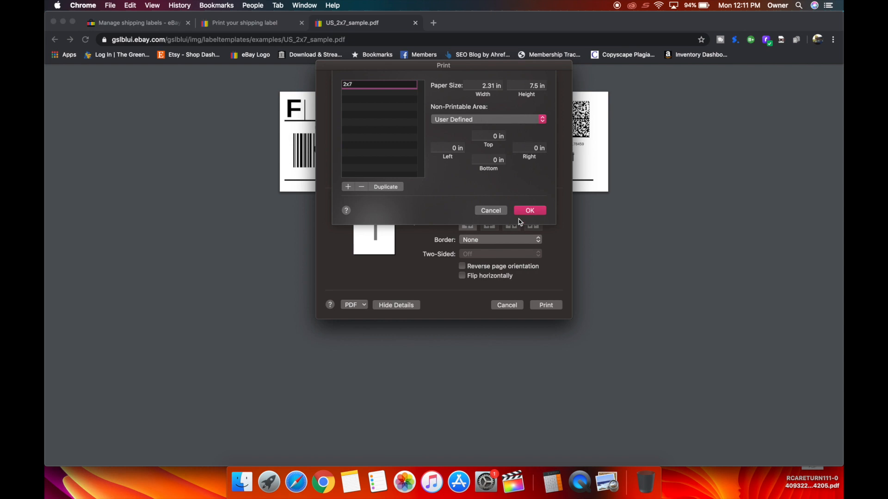
{"action": "left_click", "coordinate": [529, 210]}
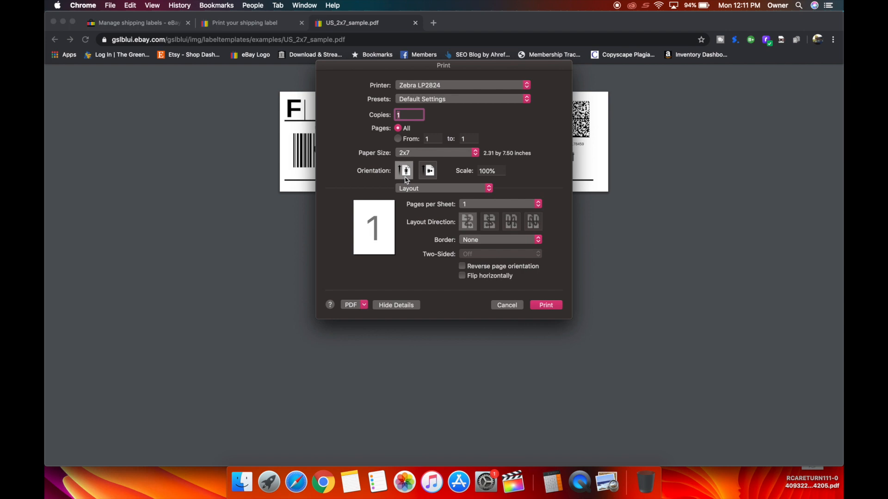
{"action": "left_click", "coordinate": [506, 305]}
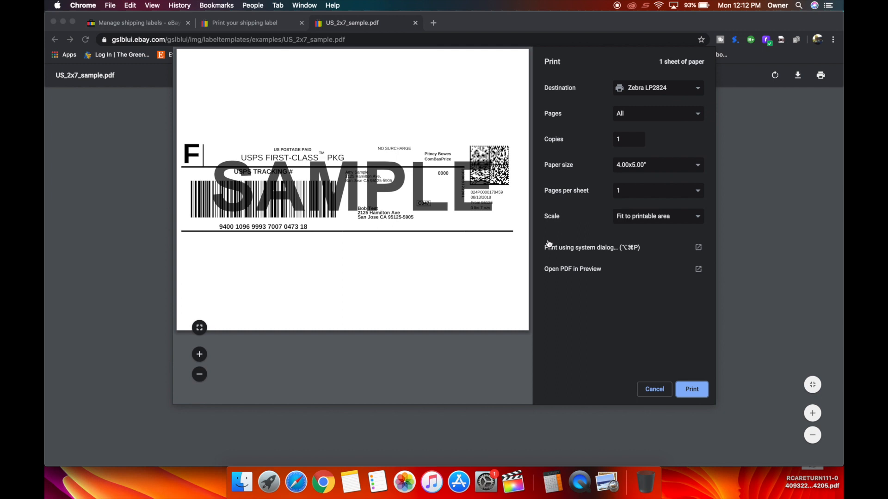
{"action": "mouse_move", "coordinate": [569, 254]}
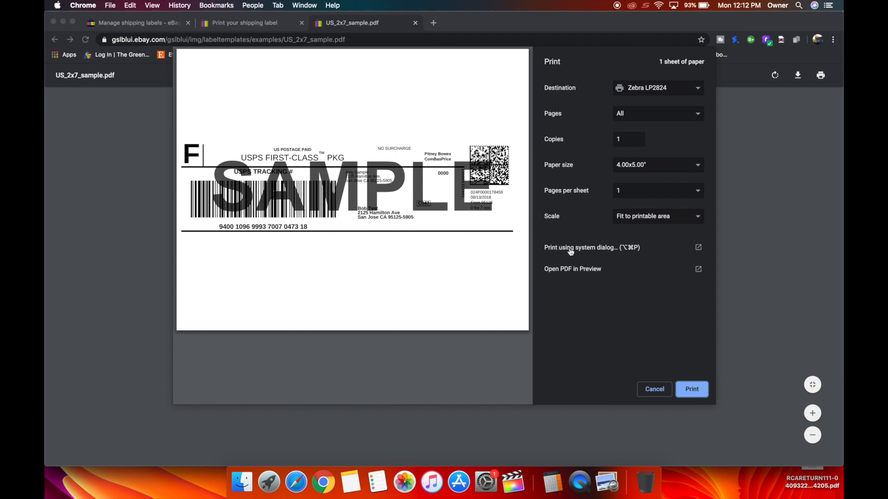
- Leave Chrome's paper size at 4x5 after finding no 2x7, then use the system print dialog
{"action": "left_click", "coordinate": [656, 164]}
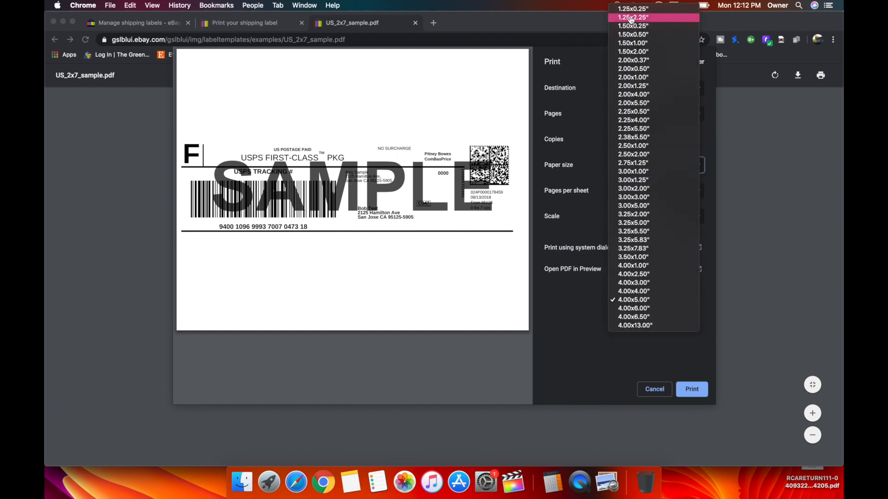
{"action": "left_click", "coordinate": [632, 299]}
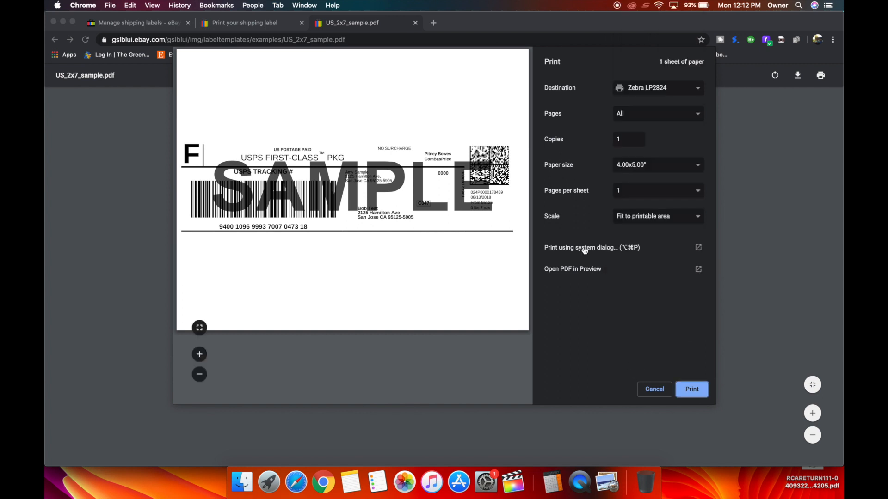
{"action": "left_click", "coordinate": [580, 248]}
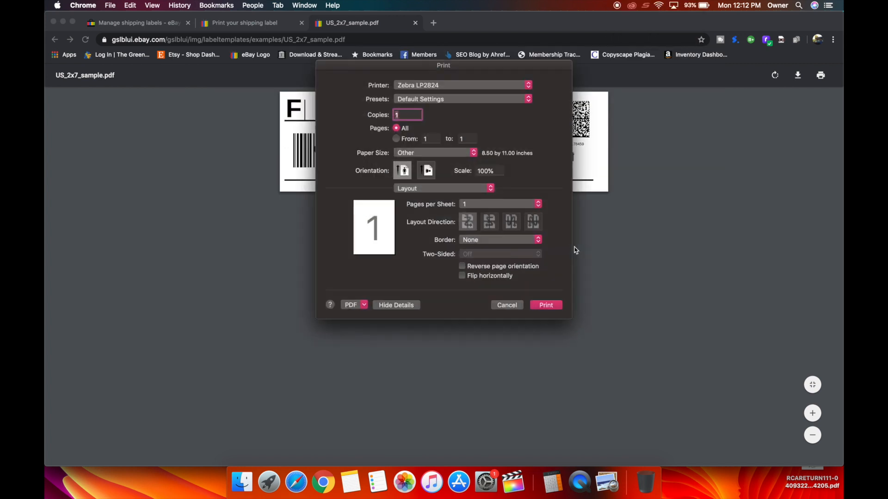
- Apply the last used preset with 2x7 paper and switch to Printer Features > Printer Settings
{"action": "left_click", "coordinate": [461, 99]}
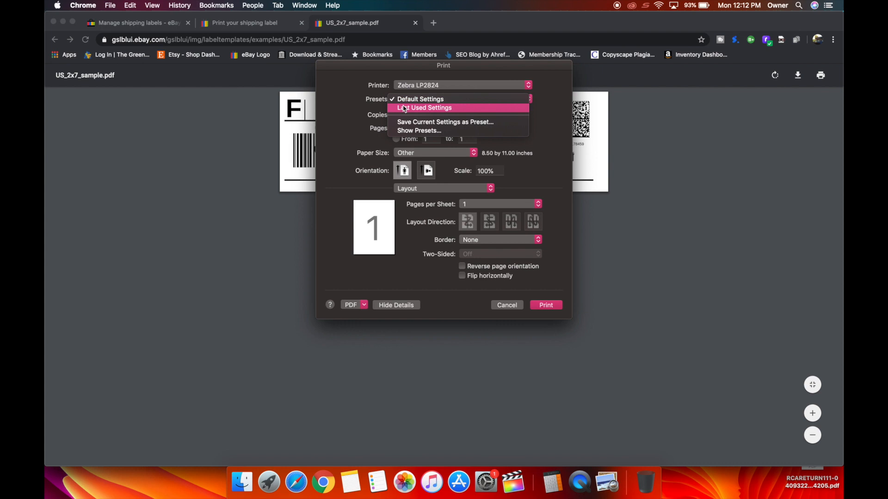
{"action": "left_click", "coordinate": [425, 107]}
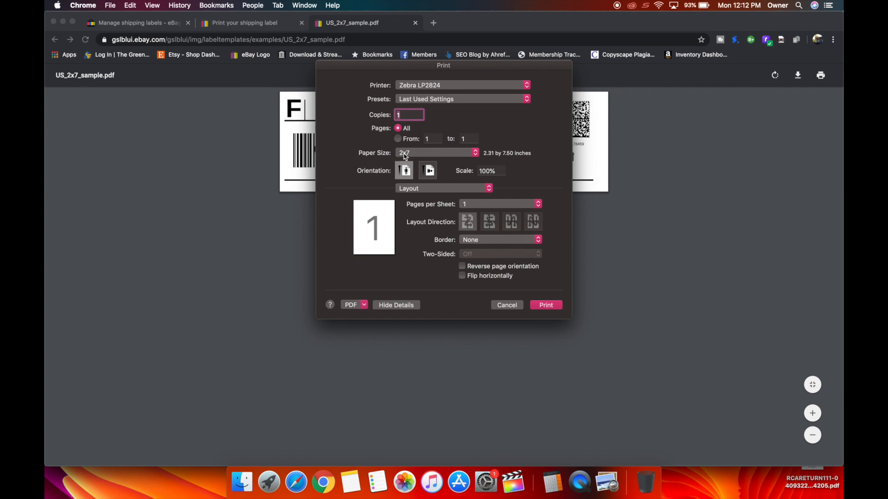
{"action": "left_click", "coordinate": [443, 188]}
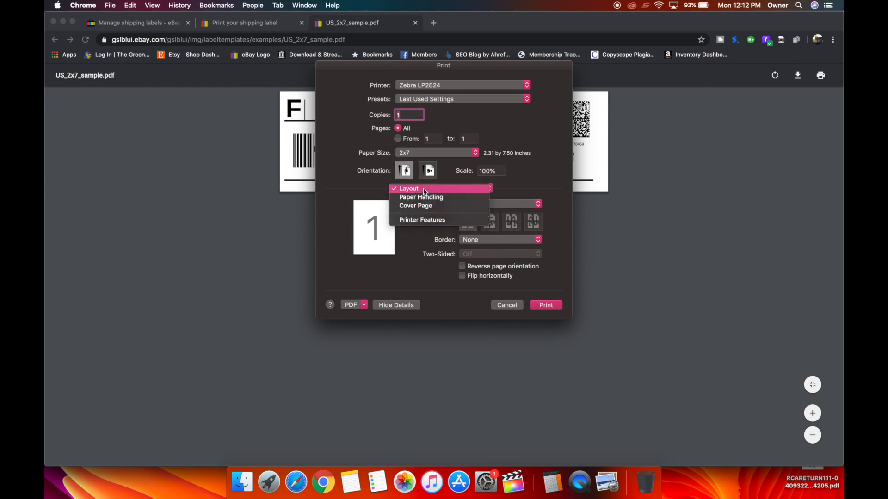
{"action": "left_click", "coordinate": [407, 188]}
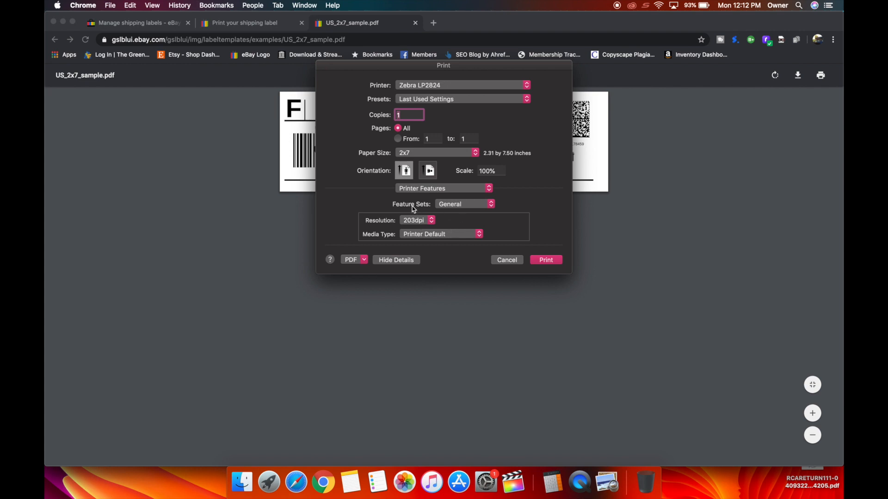
{"action": "left_click", "coordinate": [463, 203]}
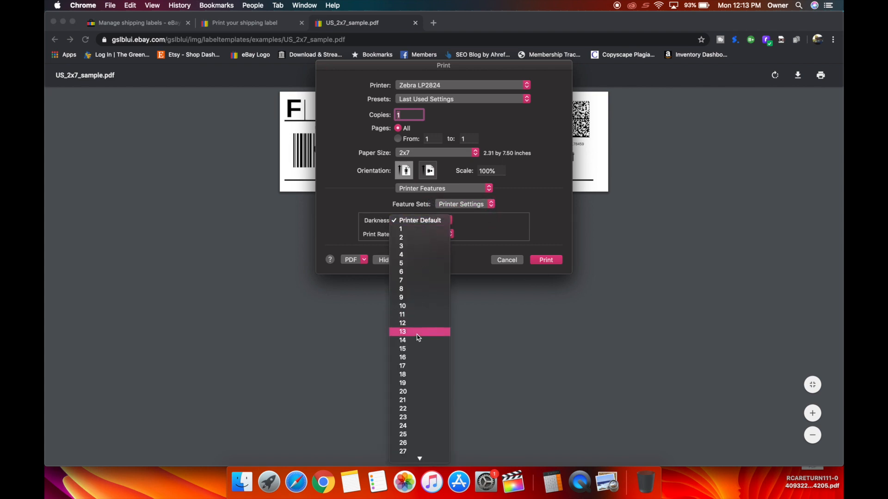
{"action": "mouse_move", "coordinate": [410, 348]}
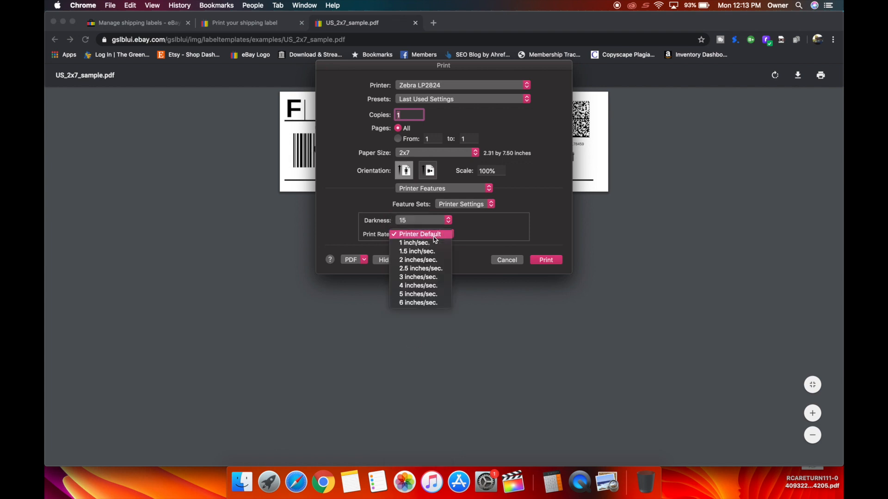
{"action": "mouse_move", "coordinate": [417, 250]}
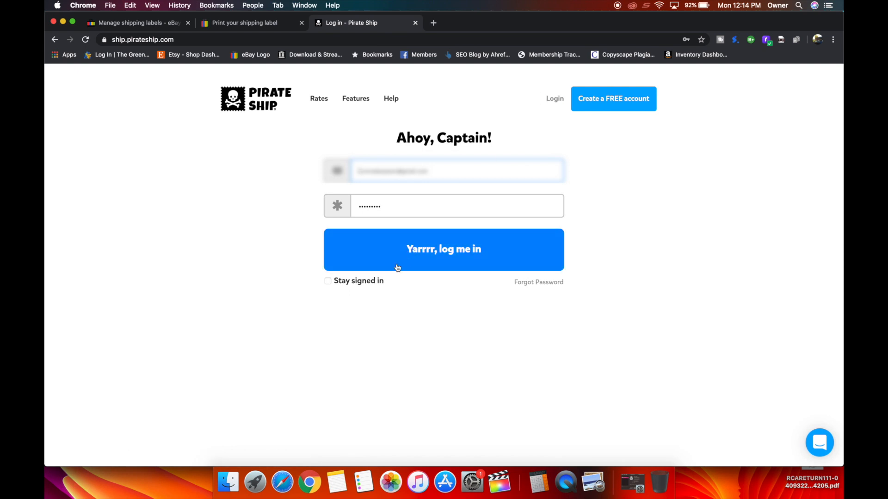
- Log in to Pirate Ship and save 2x7" labels as the label size in General Settings
{"action": "left_click", "coordinate": [443, 249]}
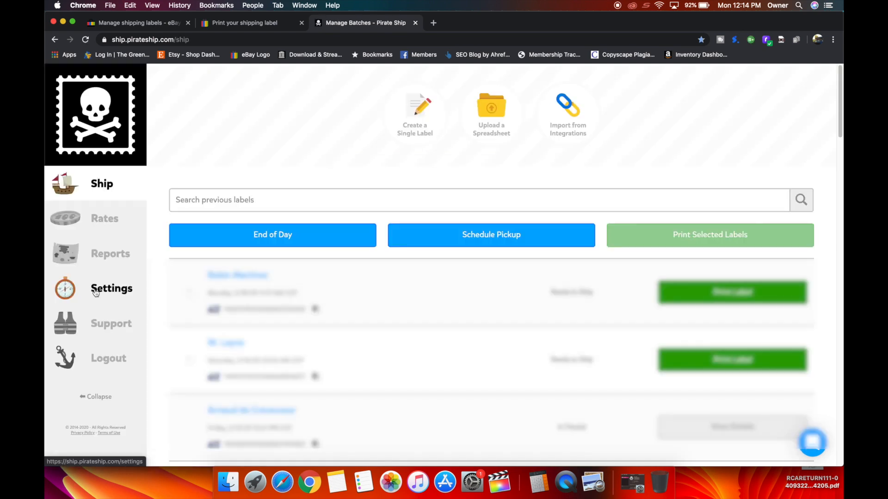
{"action": "left_click", "coordinate": [111, 289]}
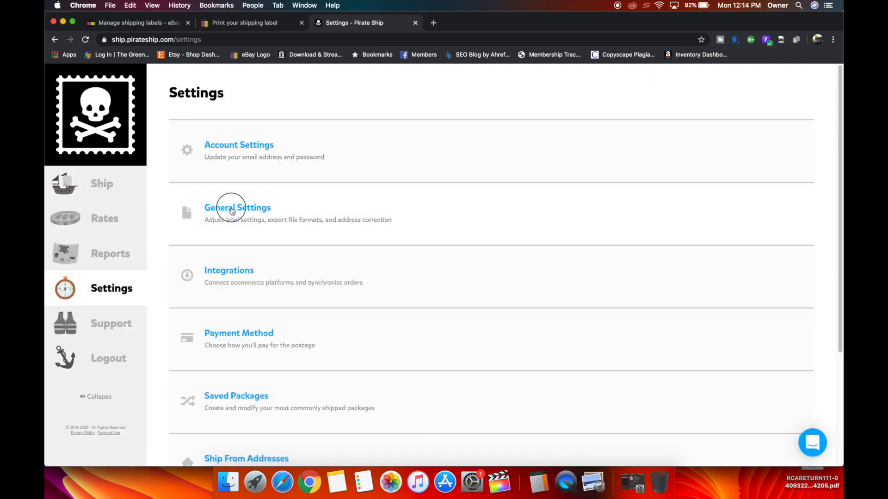
{"action": "left_click", "coordinate": [237, 207]}
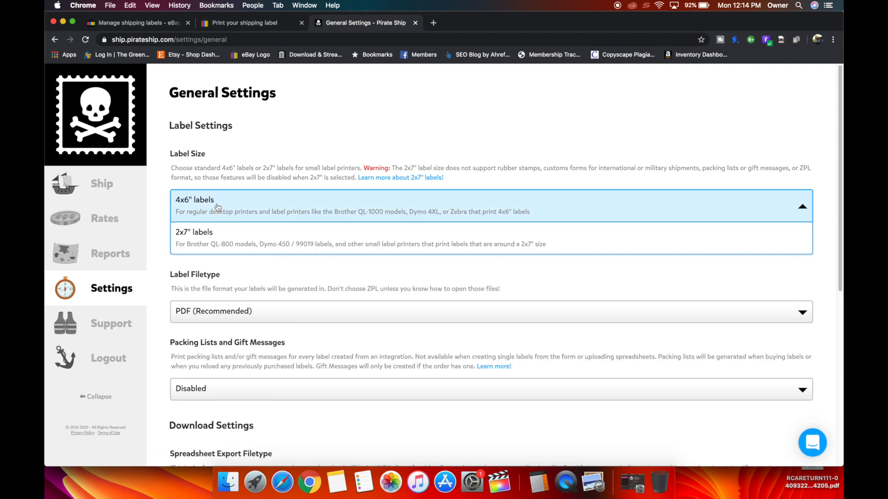
{"action": "left_click", "coordinate": [193, 238]}
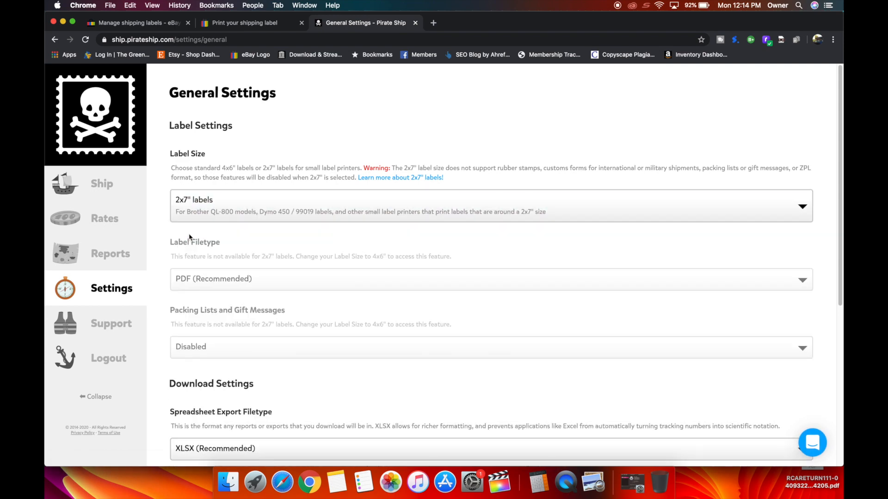
{"action": "scroll", "scroll_direction": "down", "scroll_amount": 3}
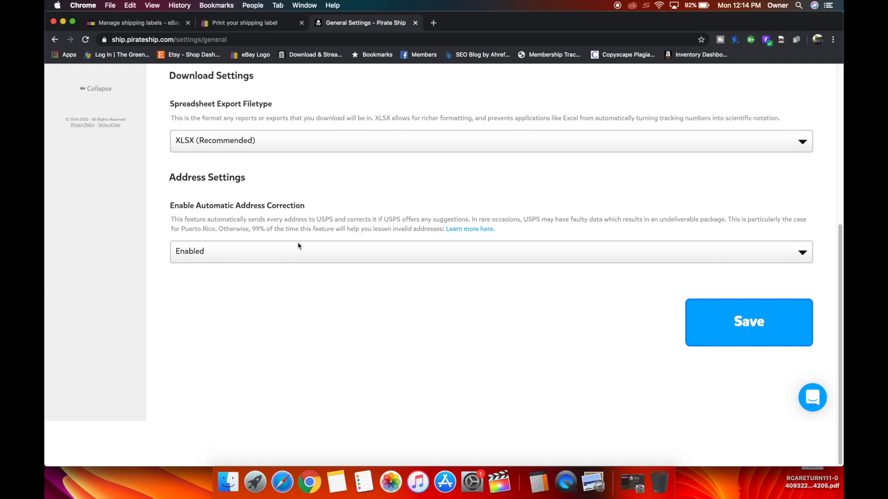
{"action": "left_click", "coordinate": [748, 321]}
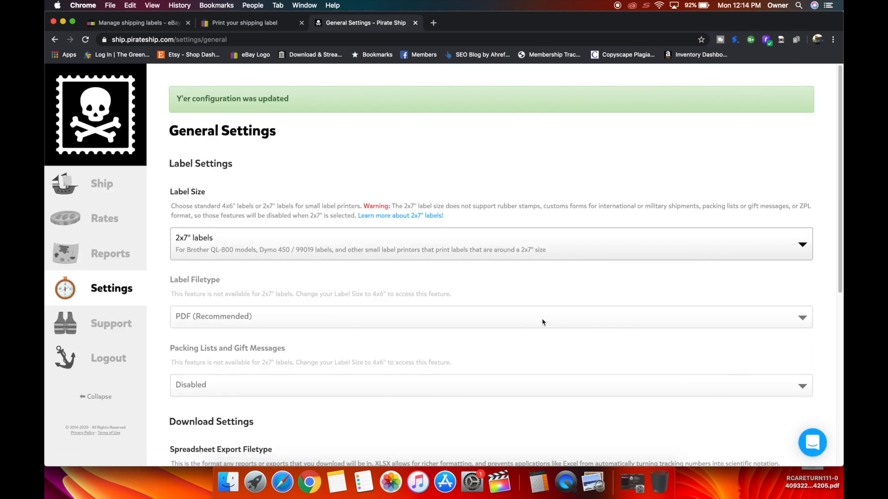
{"action": "mouse_move", "coordinate": [261, 256]}
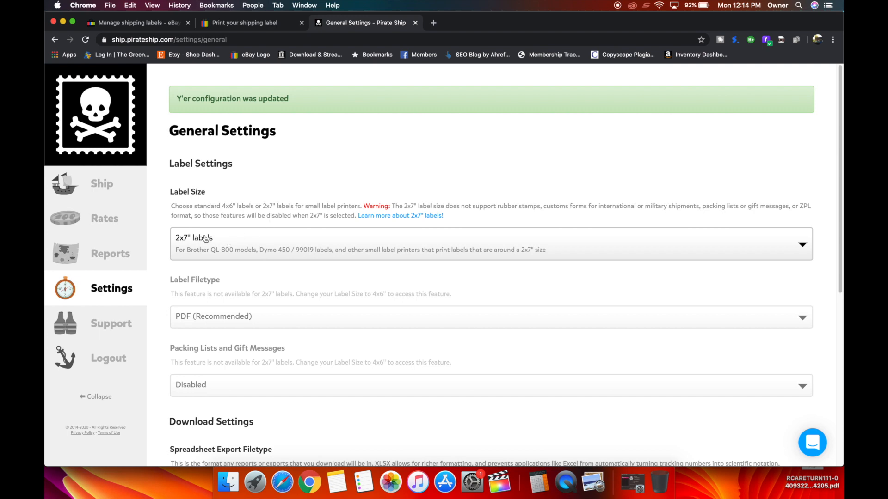
- Bring up Pirate Ship's help and support chat panel
{"action": "scroll", "scroll_direction": "down", "scroll_amount": 3}
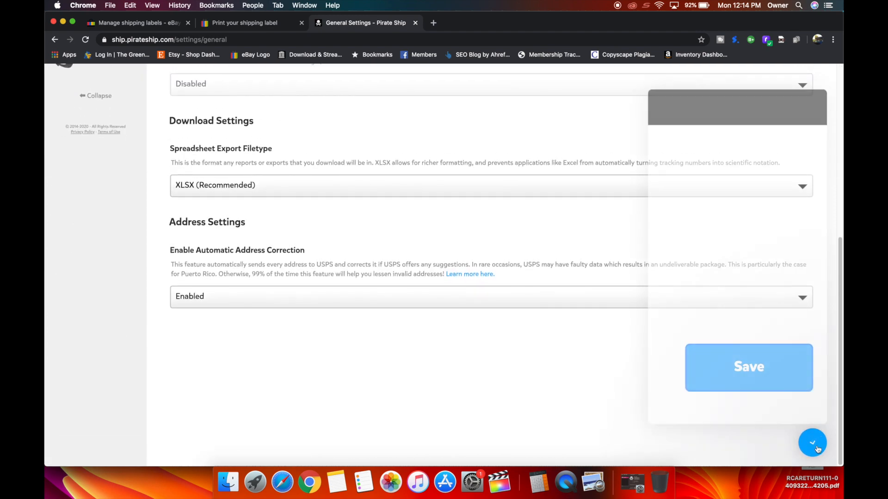
{"action": "left_click", "coordinate": [812, 443]}
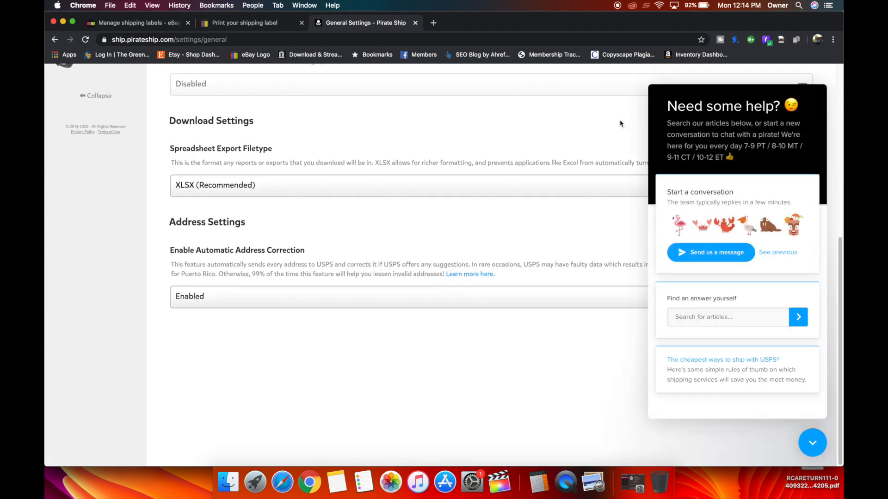
{"action": "mouse_move", "coordinate": [582, 400]}
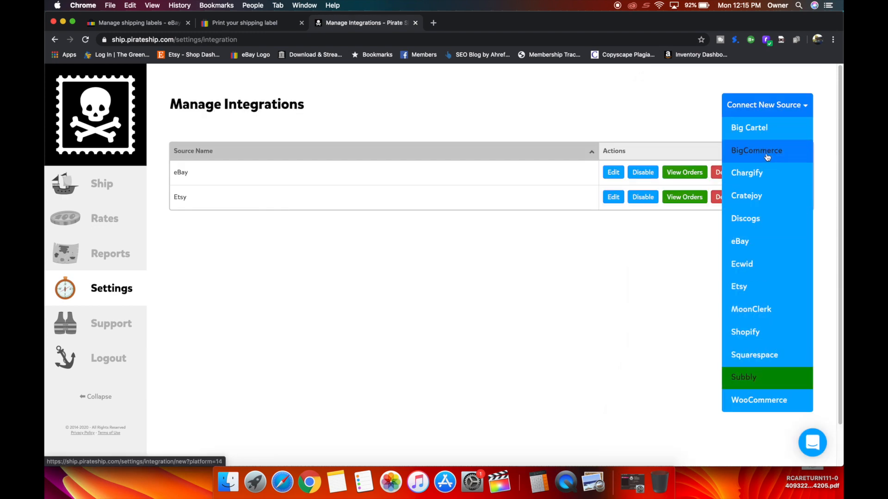
{"action": "mouse_move", "coordinate": [759, 399]}
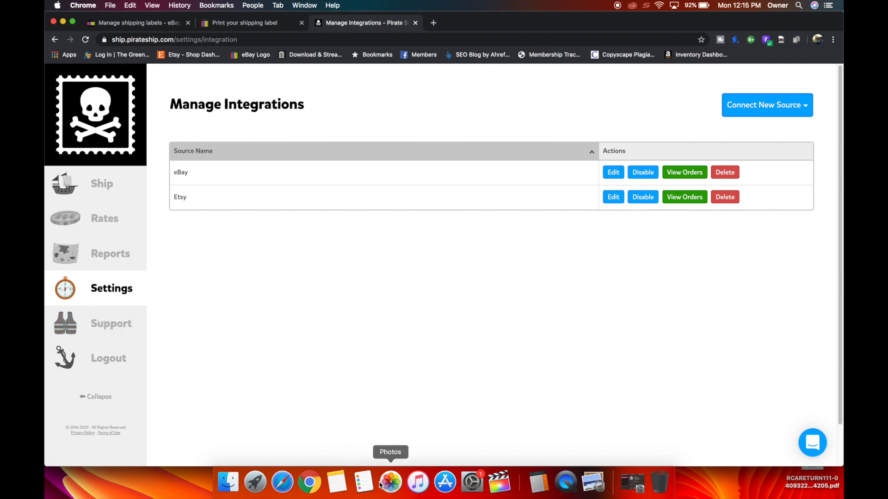
{"action": "mouse_move", "coordinate": [309, 483]}
{"action": "type", "text": "2"}
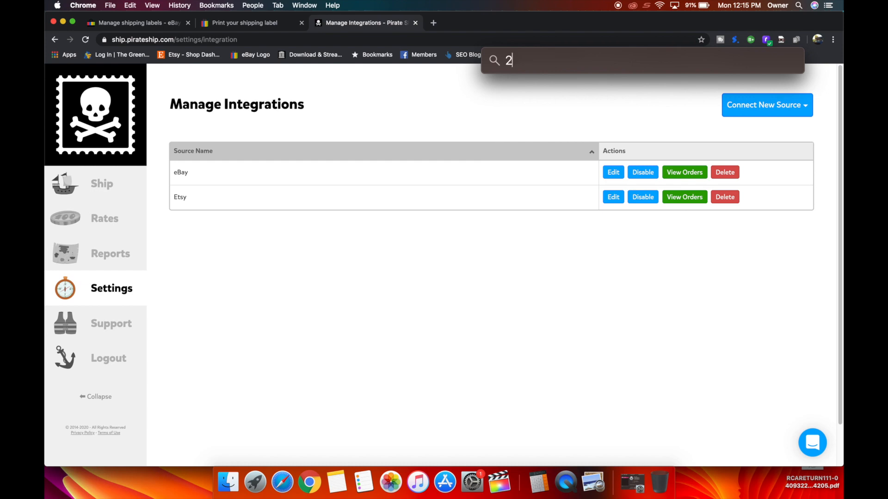
- Find label.pdf via Spotlight, and print it from Preview to the Zebra LP2824 on 2x7 paper
{"action": "type", "text": "x7"}
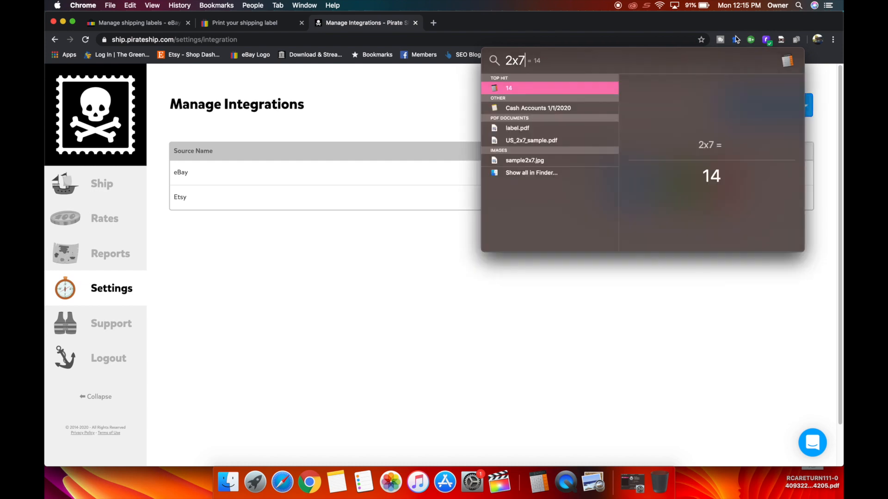
{"action": "left_click", "coordinate": [516, 128]}
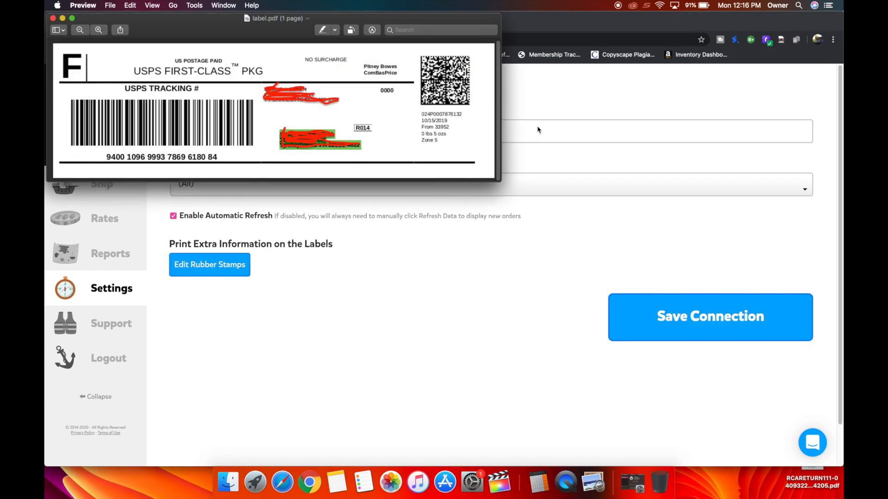
{"action": "key", "text": "cmd+p"}
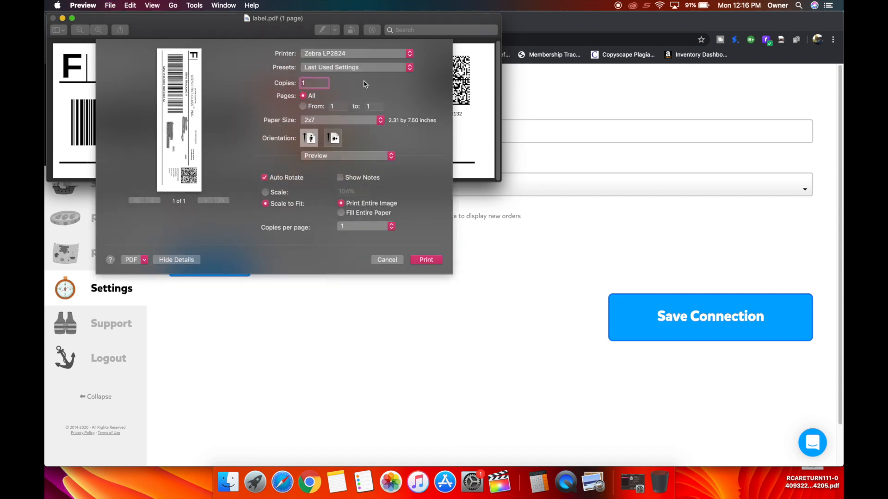
{"action": "mouse_move", "coordinate": [317, 70]}
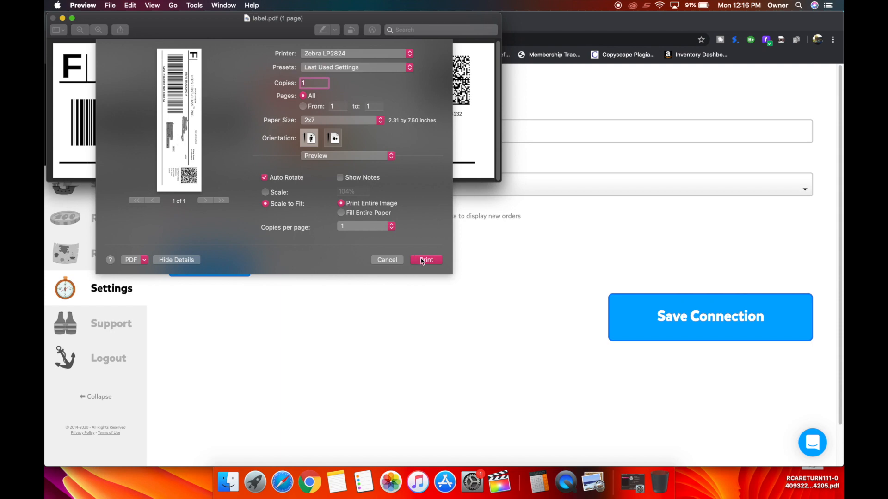
{"action": "left_click", "coordinate": [425, 260]}
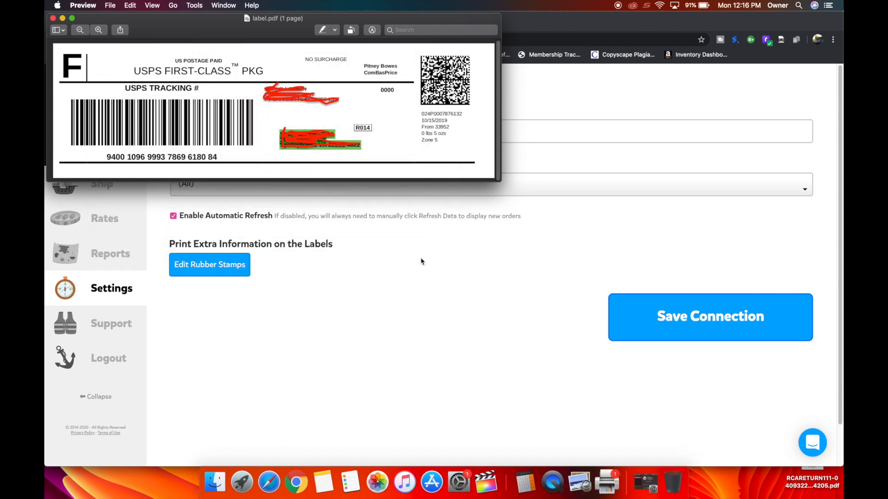